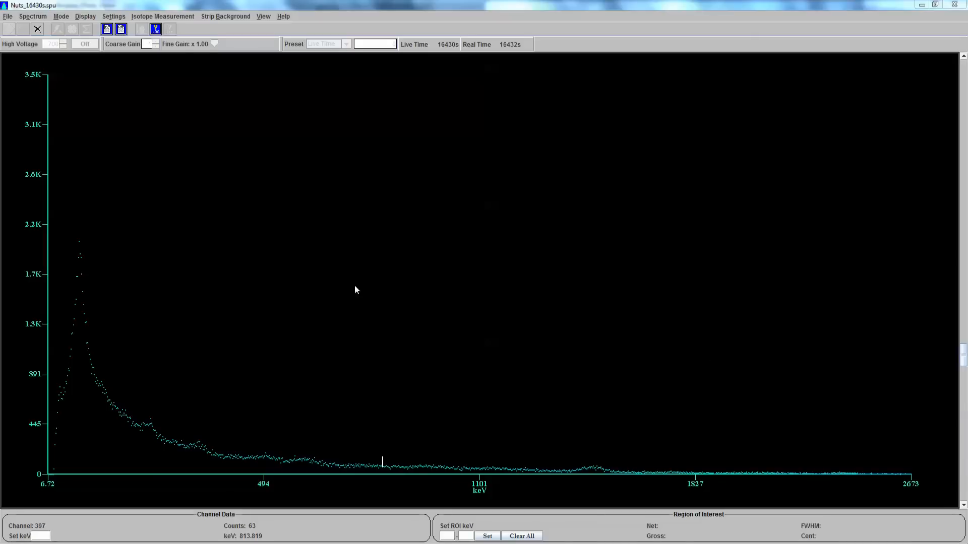
pyautogui.moveTo(443, 51)
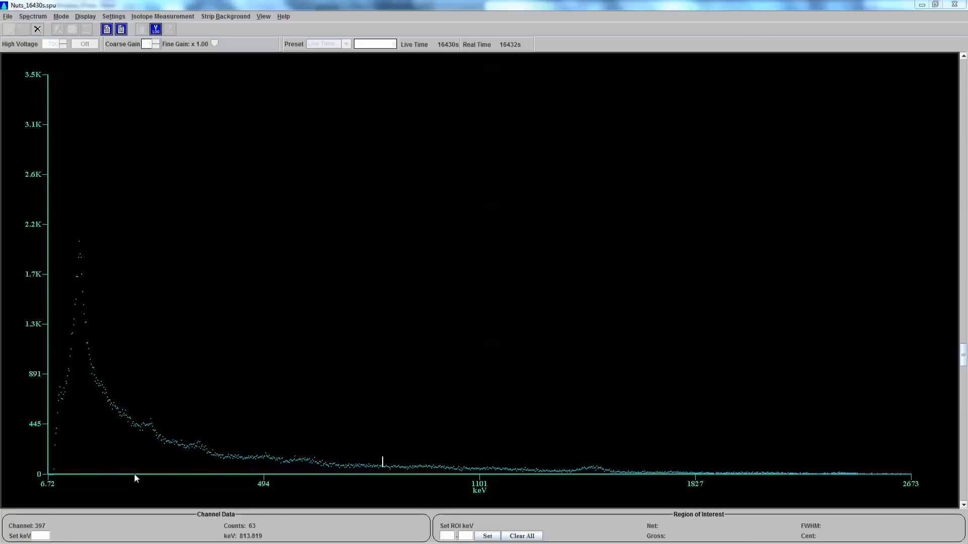
pyautogui.moveTo(606, 483)
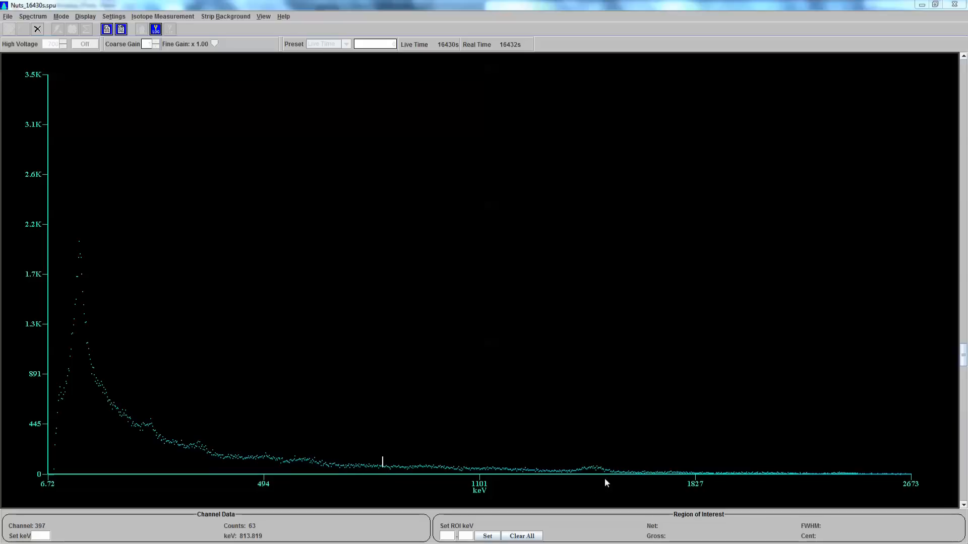
pyautogui.moveTo(908, 480)
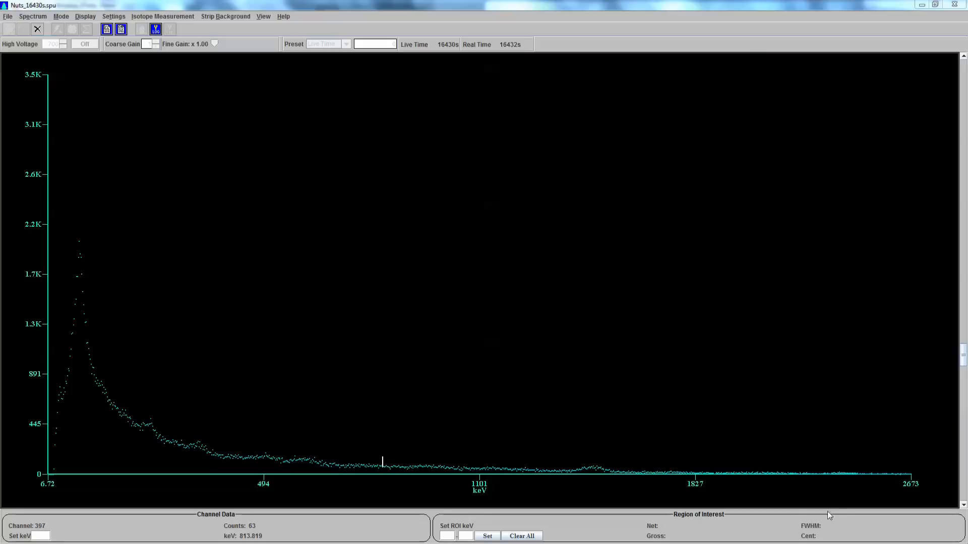
pyautogui.moveTo(496, 501)
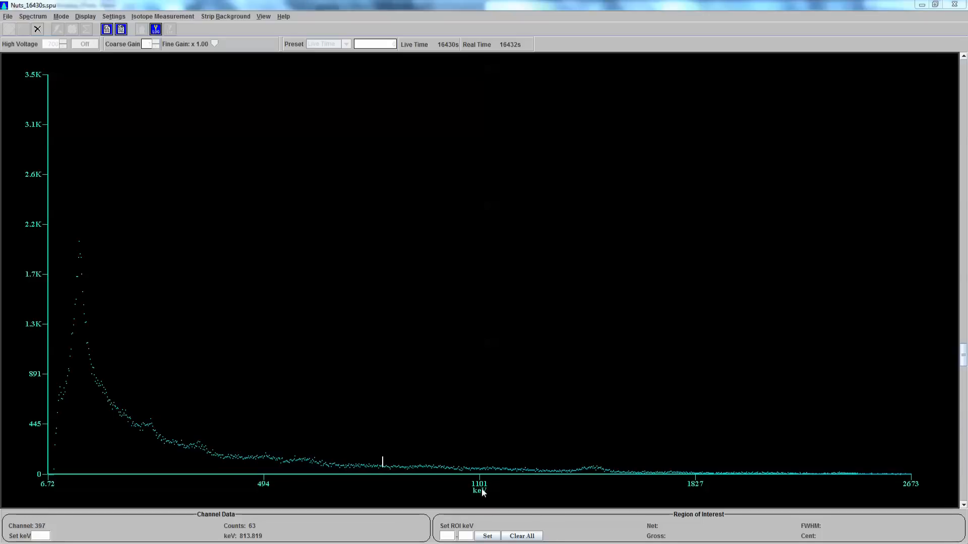
pyautogui.moveTo(480, 471)
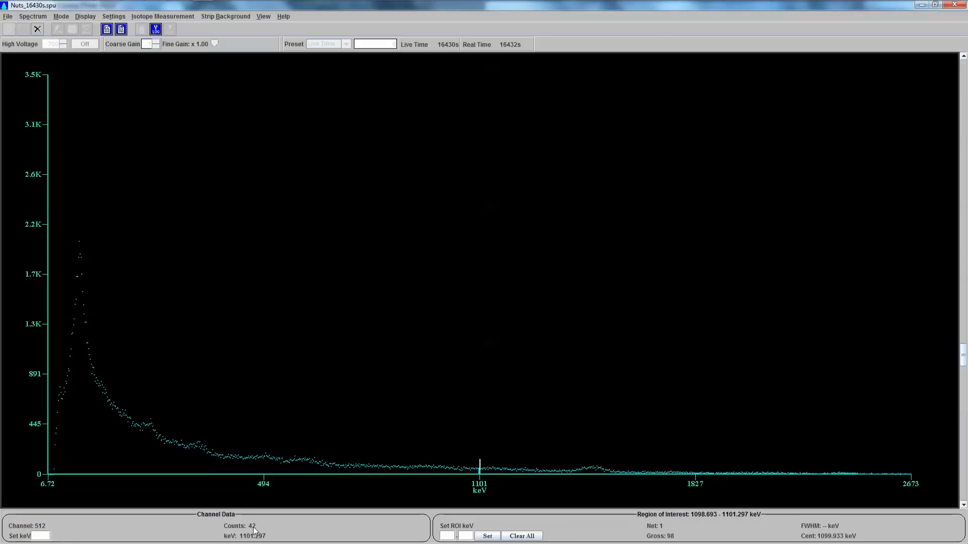
pyautogui.moveTo(469, 466)
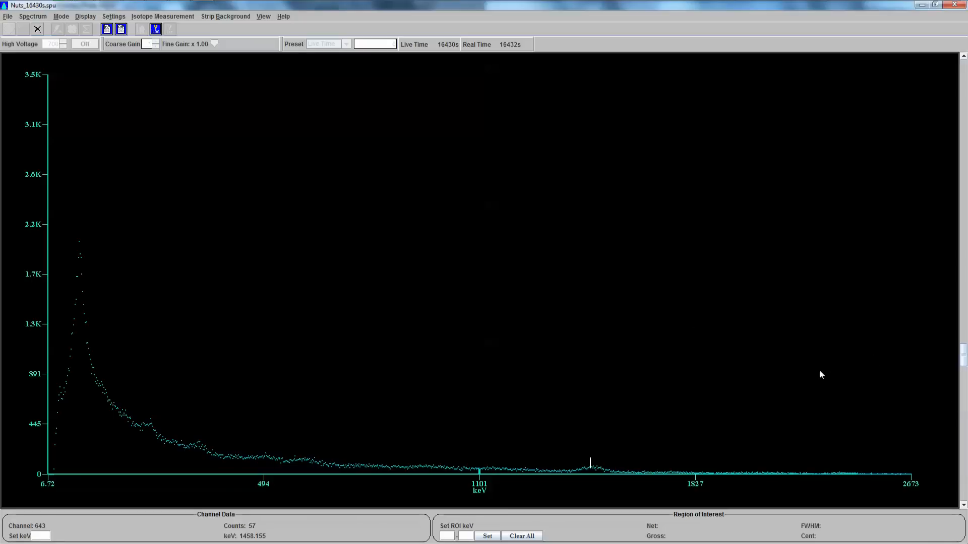
pyautogui.moveTo(105, 406)
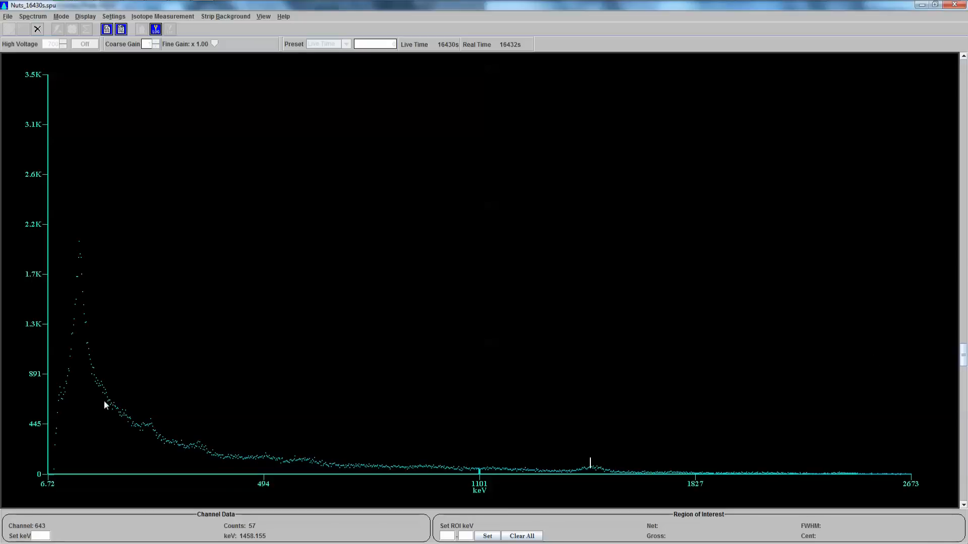
pyautogui.moveTo(48, 412)
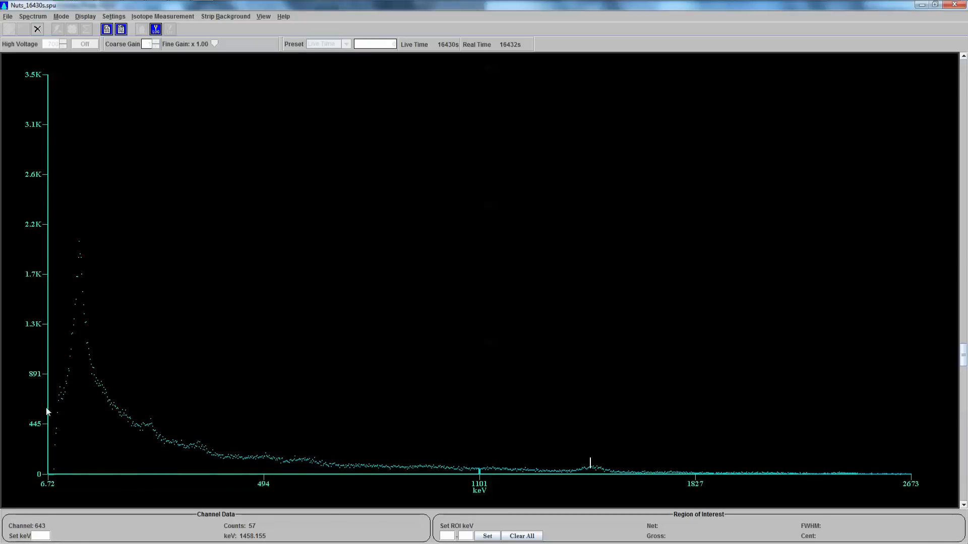
pyautogui.moveTo(487, 472)
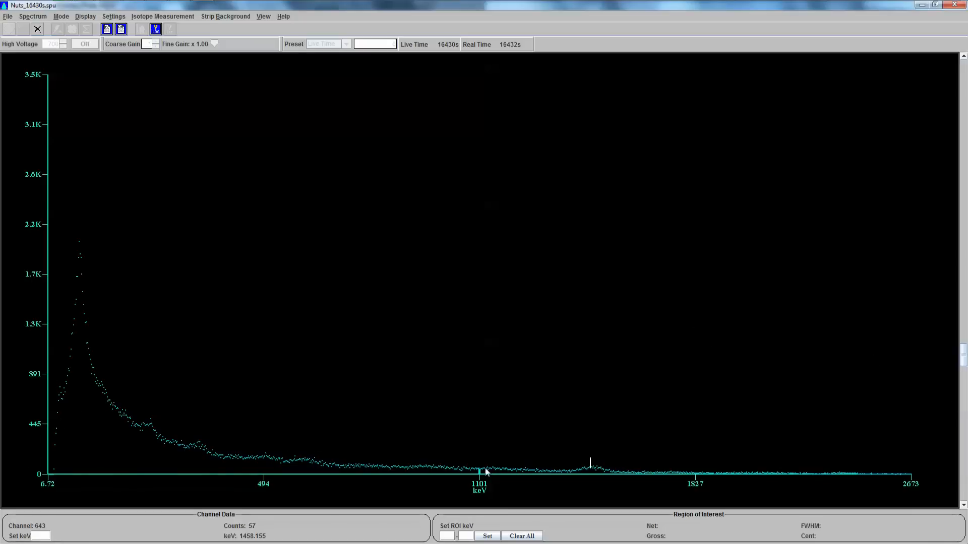
pyautogui.moveTo(46, 452)
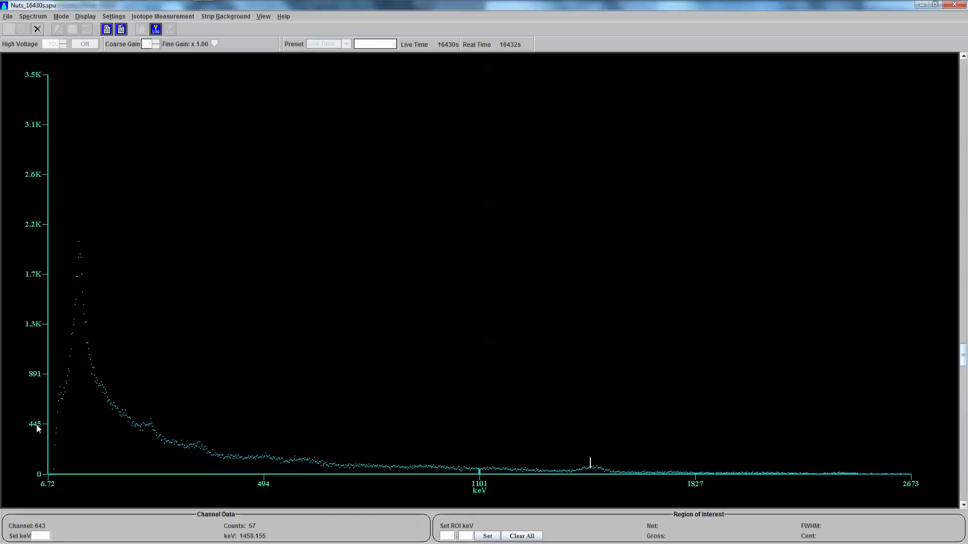
pyautogui.moveTo(38, 84)
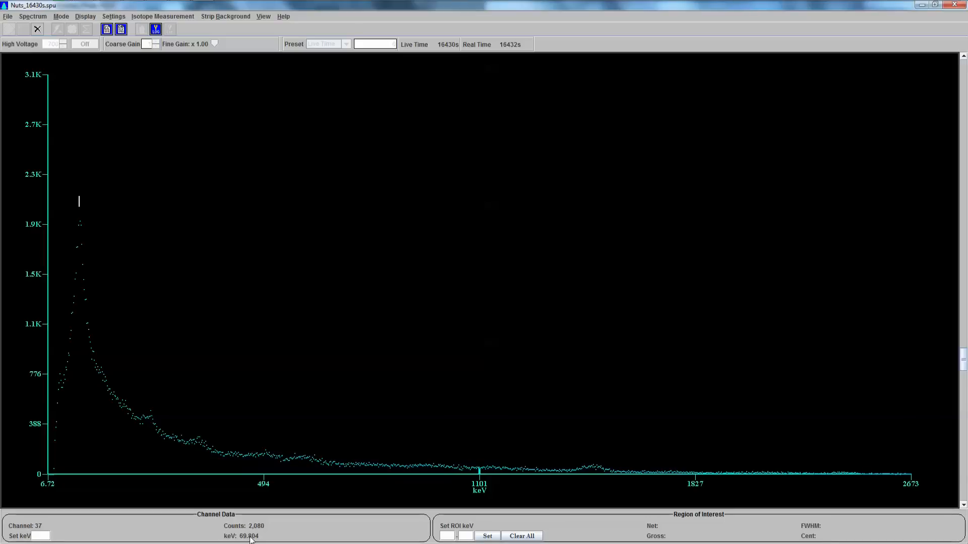
pyautogui.moveTo(266, 532)
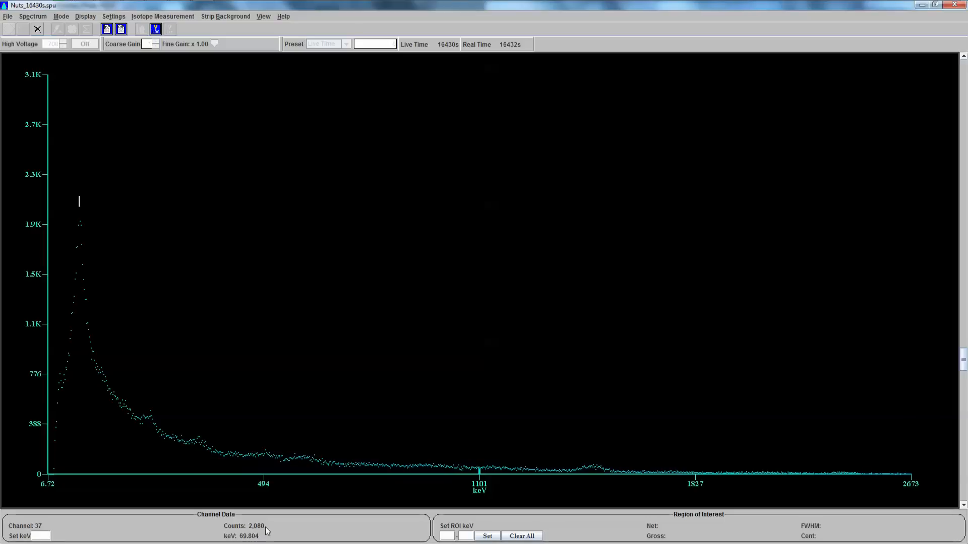
pyautogui.moveTo(627, 263)
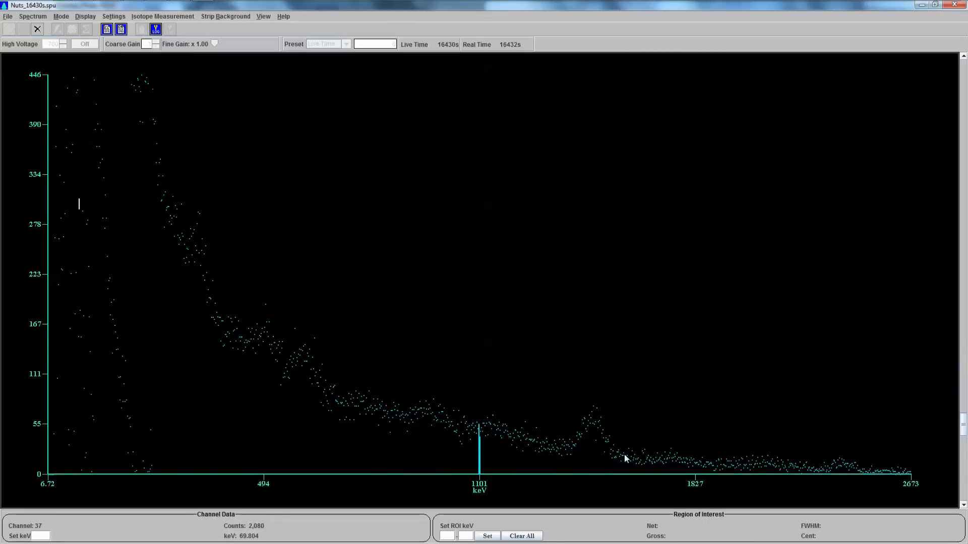
pyautogui.moveTo(573, 458)
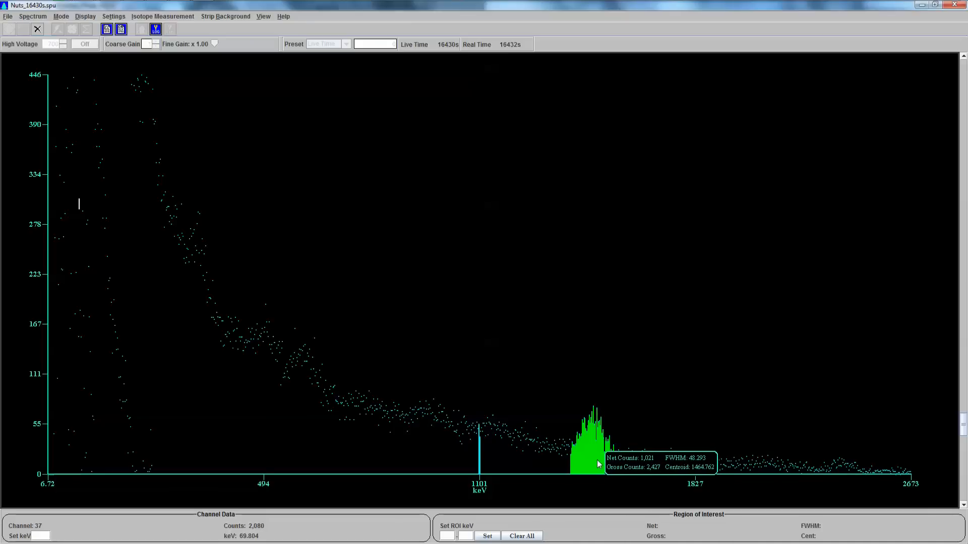
pyautogui.moveTo(599, 399)
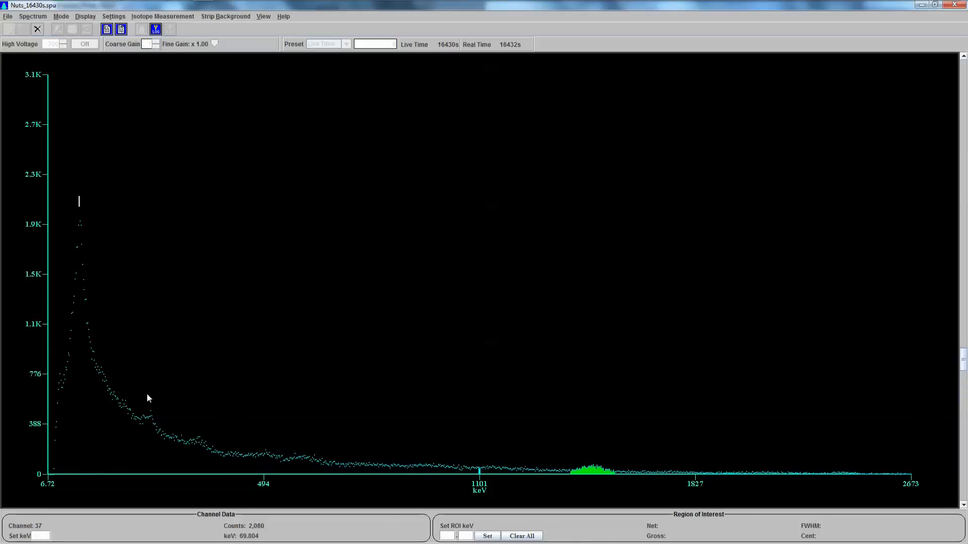
pyautogui.moveTo(567, 485)
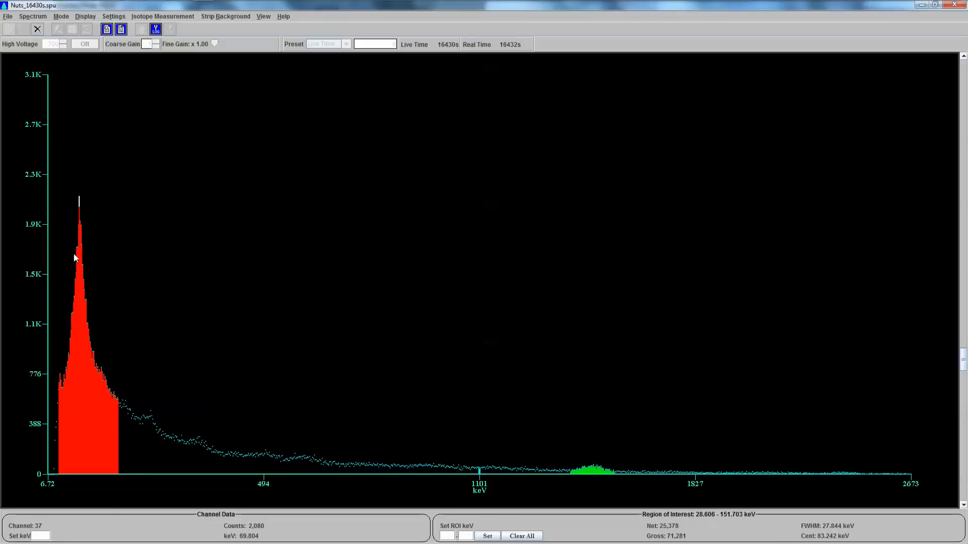
pyautogui.moveTo(97, 400)
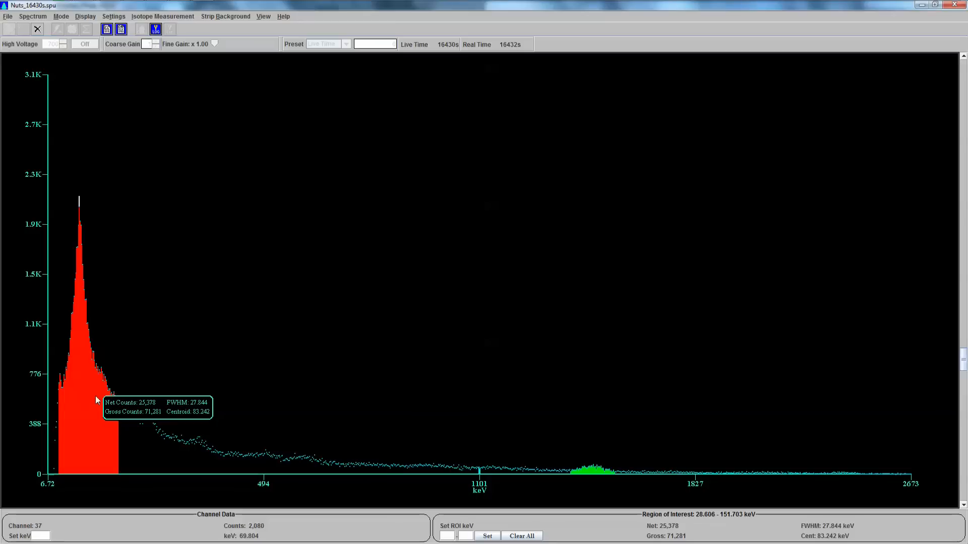
pyautogui.moveTo(176, 458)
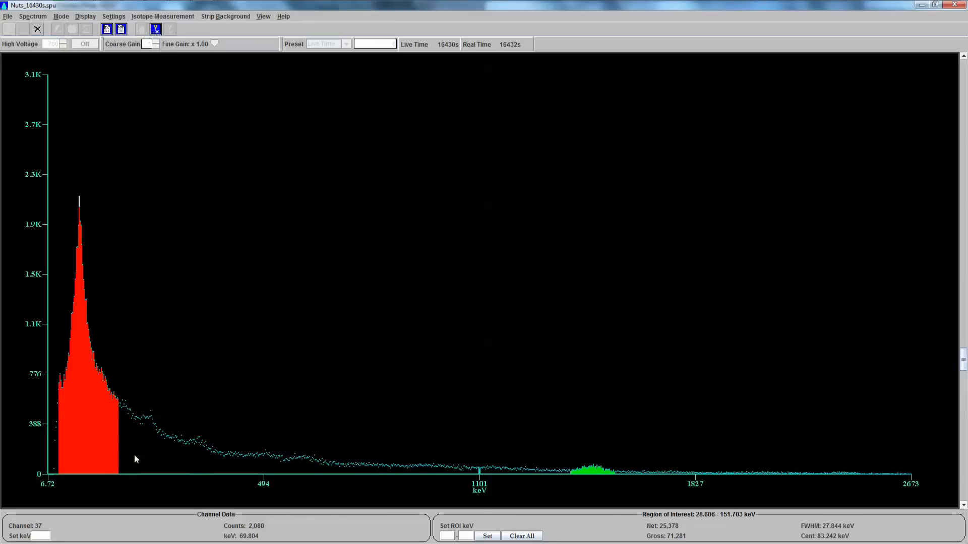
pyautogui.moveTo(70, 353)
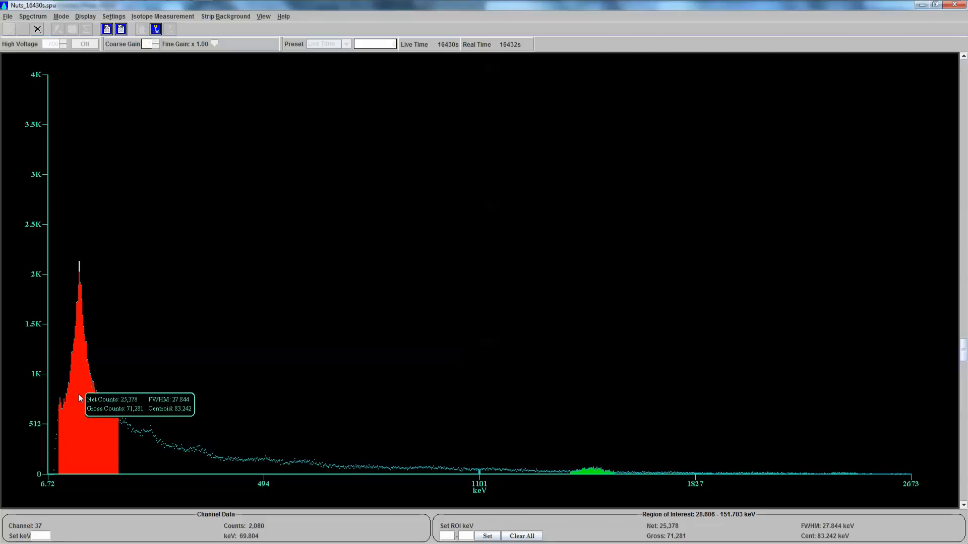
pyautogui.moveTo(78, 417)
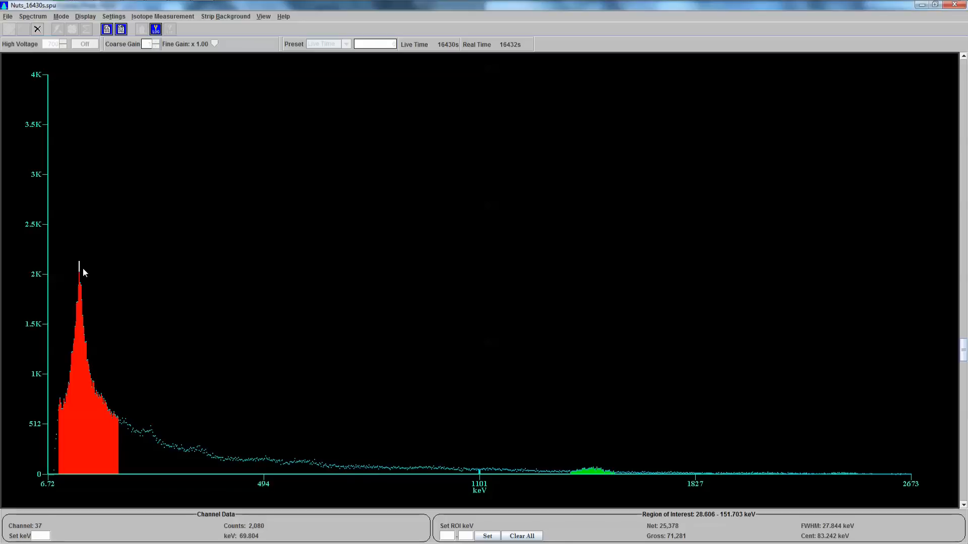
pyautogui.moveTo(205, 320)
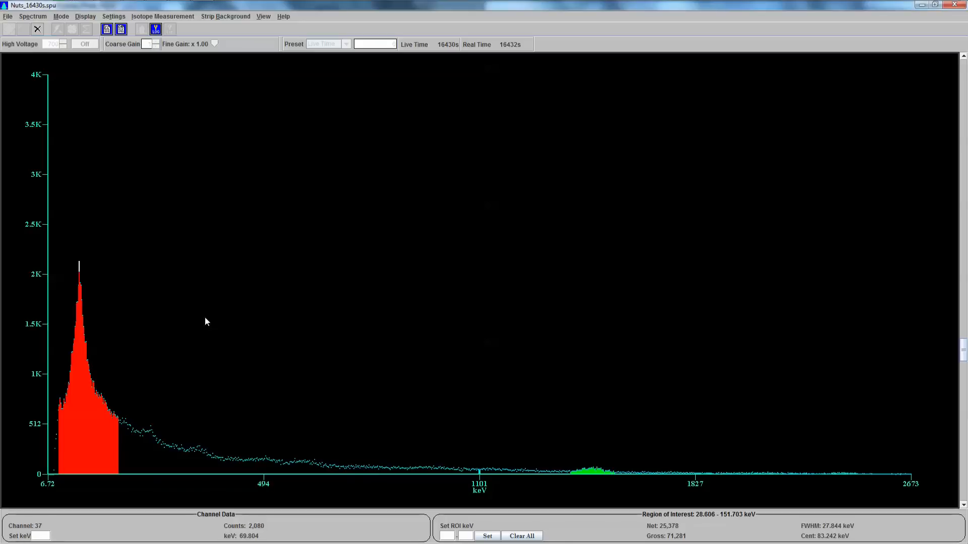
pyautogui.moveTo(187, 387)
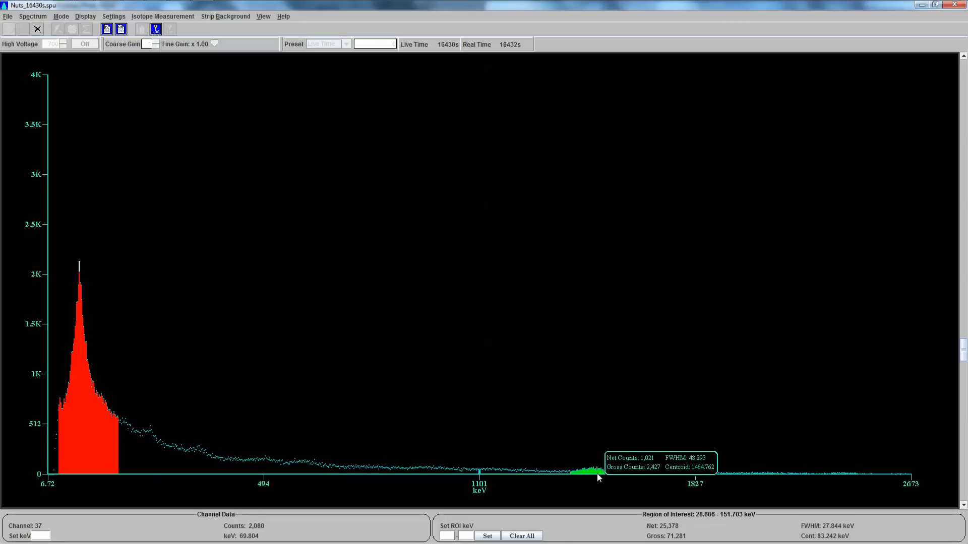
pyautogui.moveTo(66, 368)
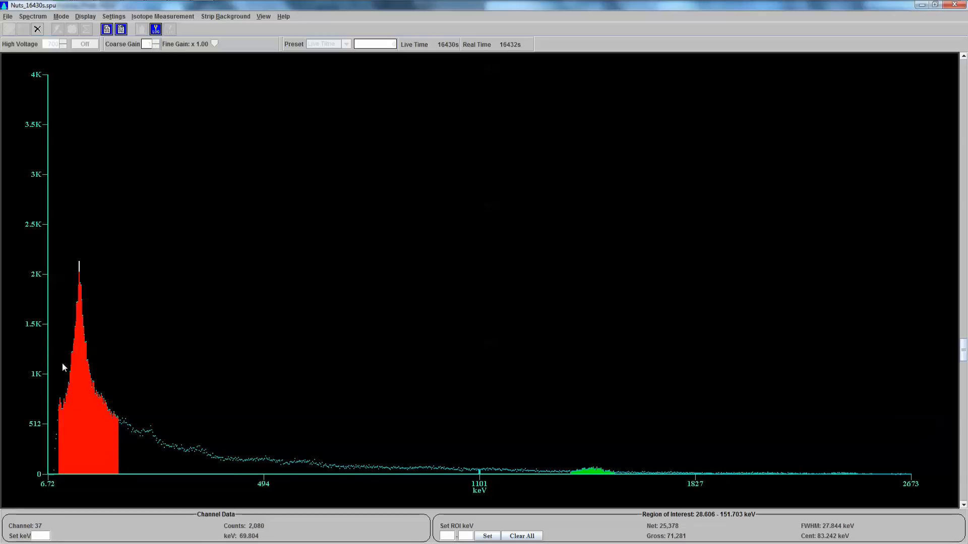
pyautogui.moveTo(653, 475)
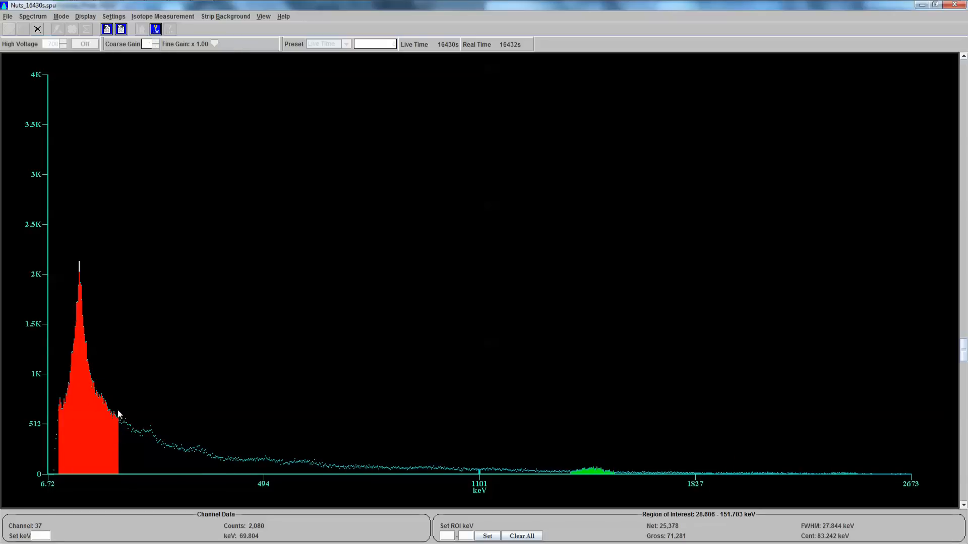
pyautogui.moveTo(141, 340)
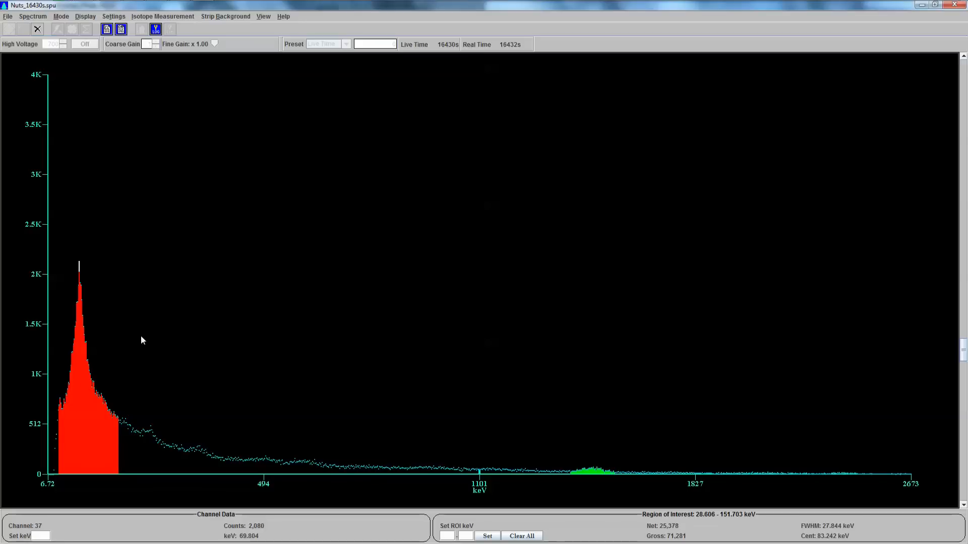
pyautogui.moveTo(424, 515)
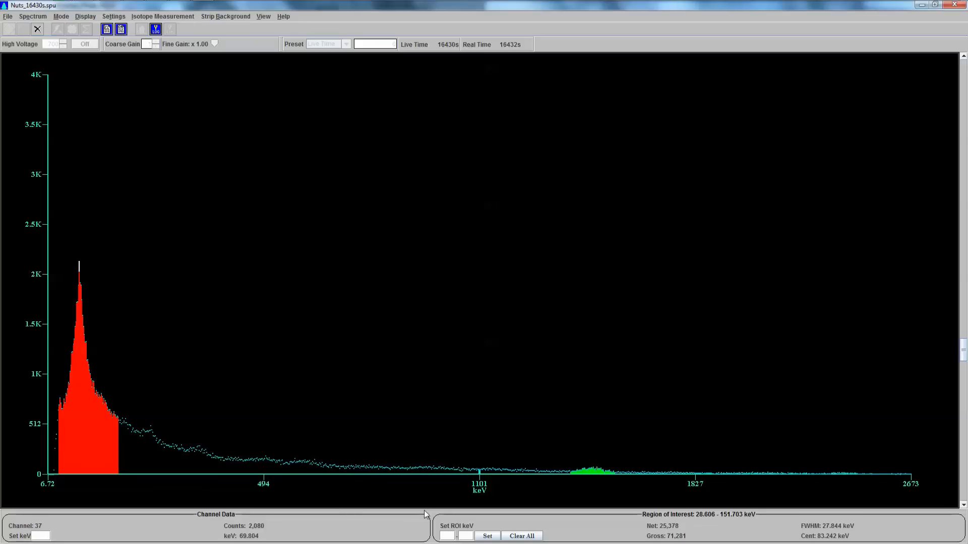
pyautogui.moveTo(348, 444)
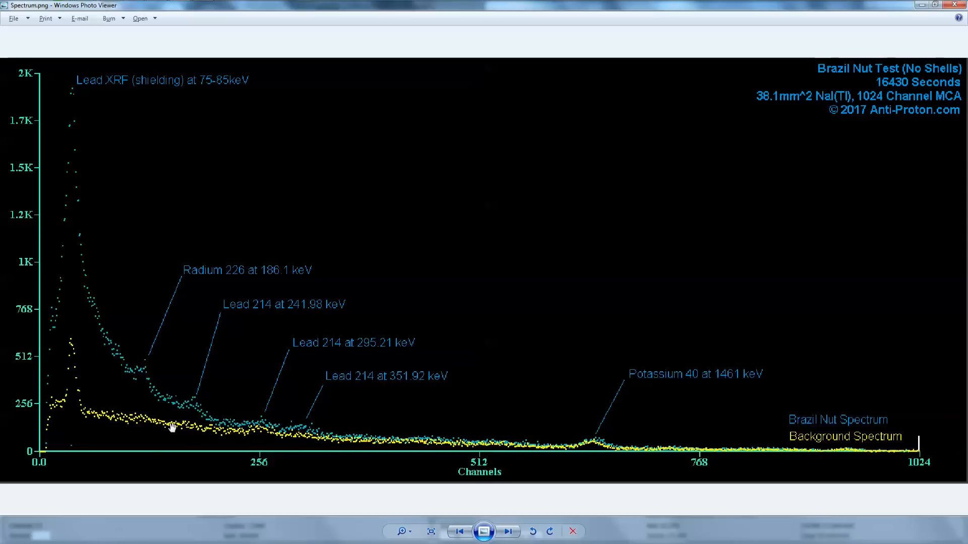
pyautogui.moveTo(55, 396)
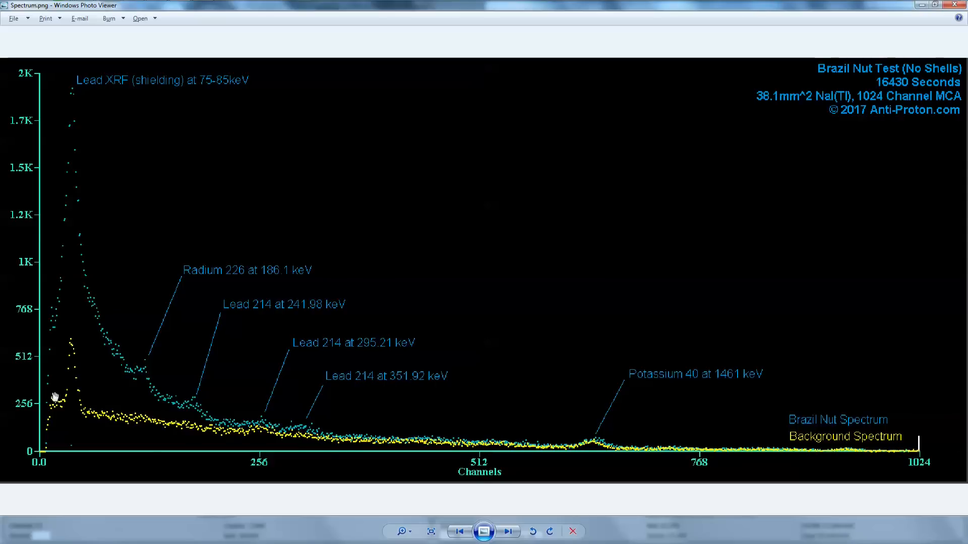
pyautogui.moveTo(84, 402)
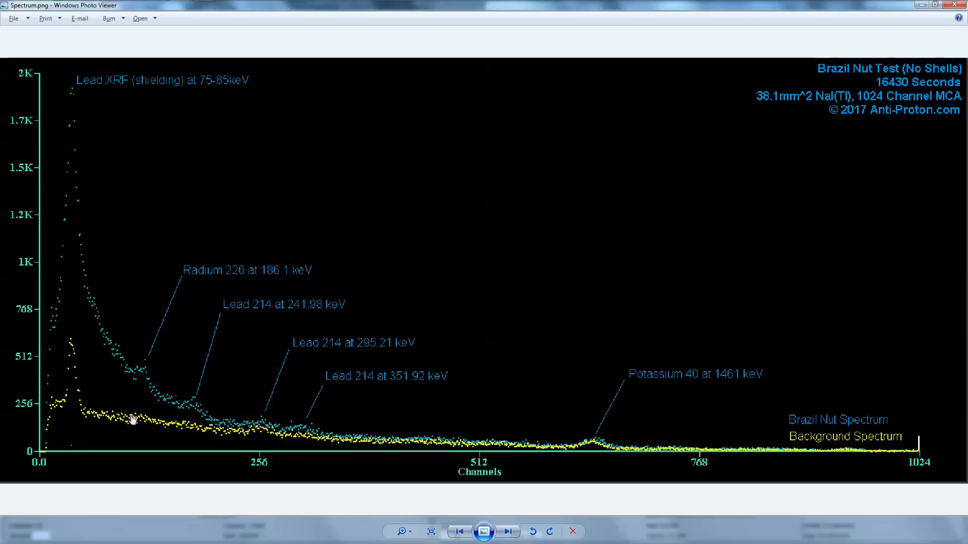
pyautogui.moveTo(891, 460)
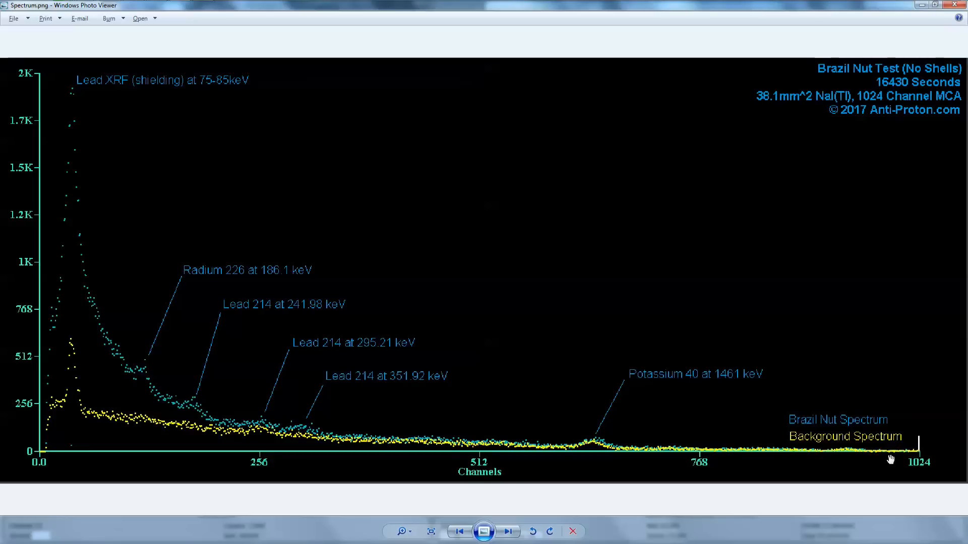
pyautogui.moveTo(170, 398)
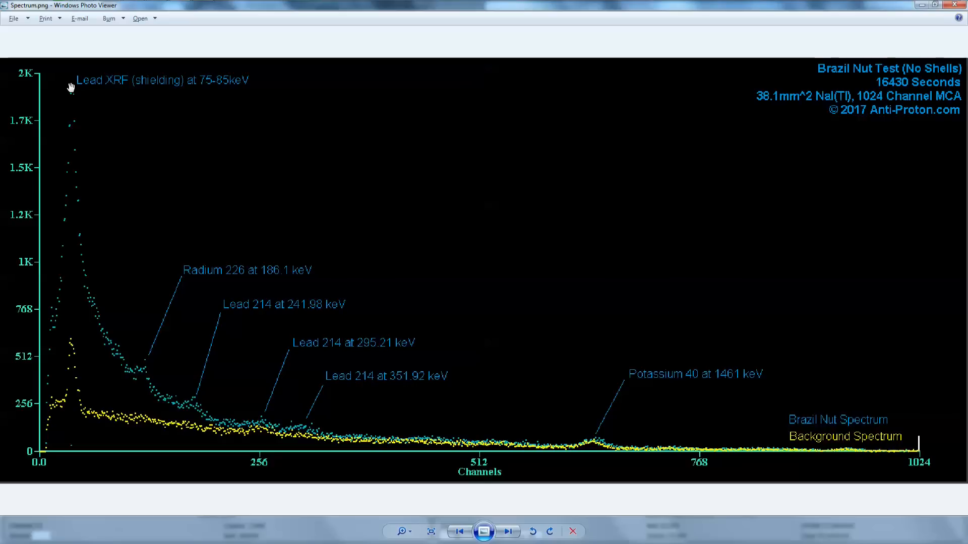
pyautogui.moveTo(74, 79)
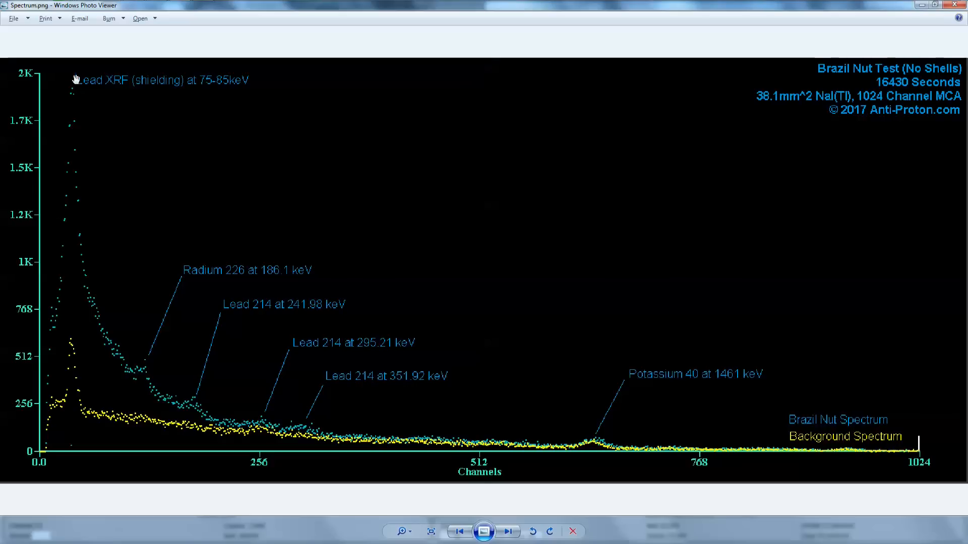
pyautogui.moveTo(114, 337)
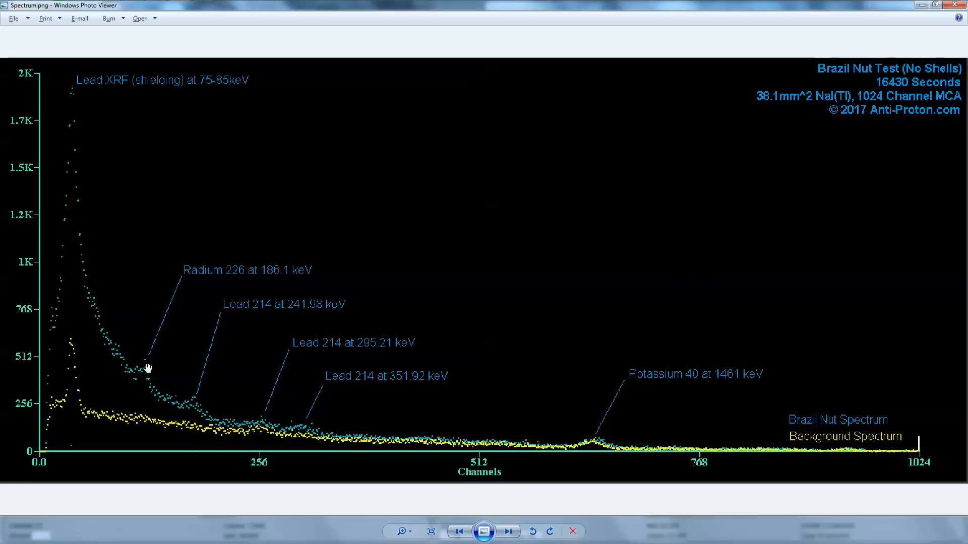
pyautogui.moveTo(146, 367)
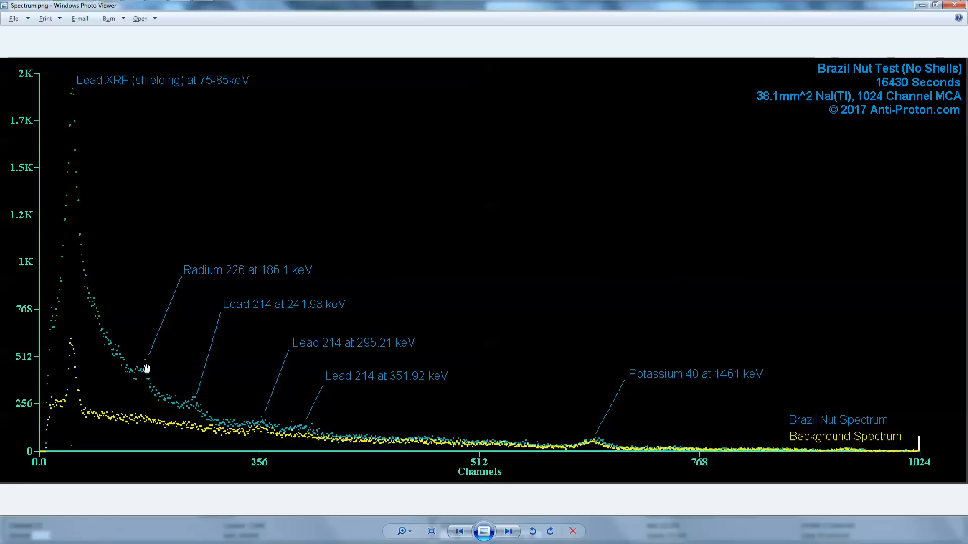
pyautogui.moveTo(243, 281)
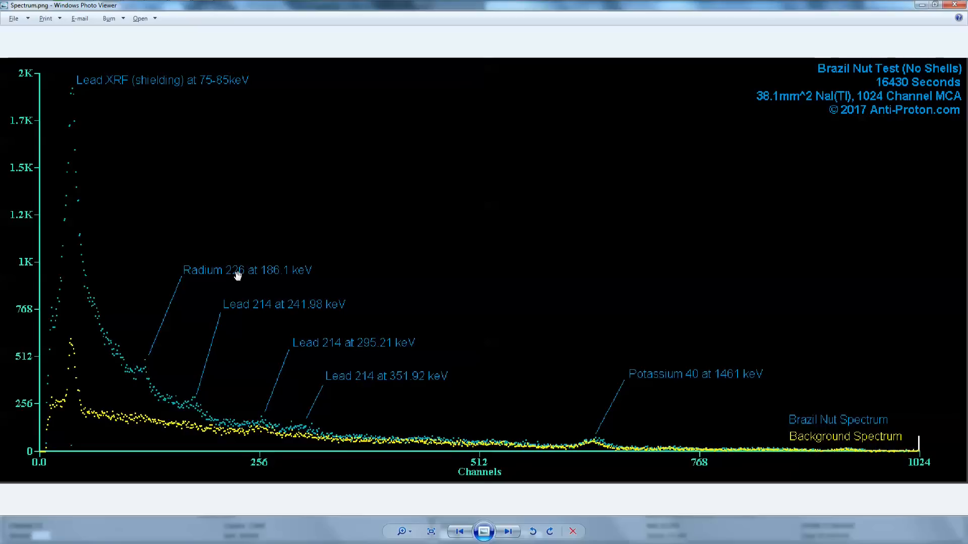
pyautogui.moveTo(245, 286)
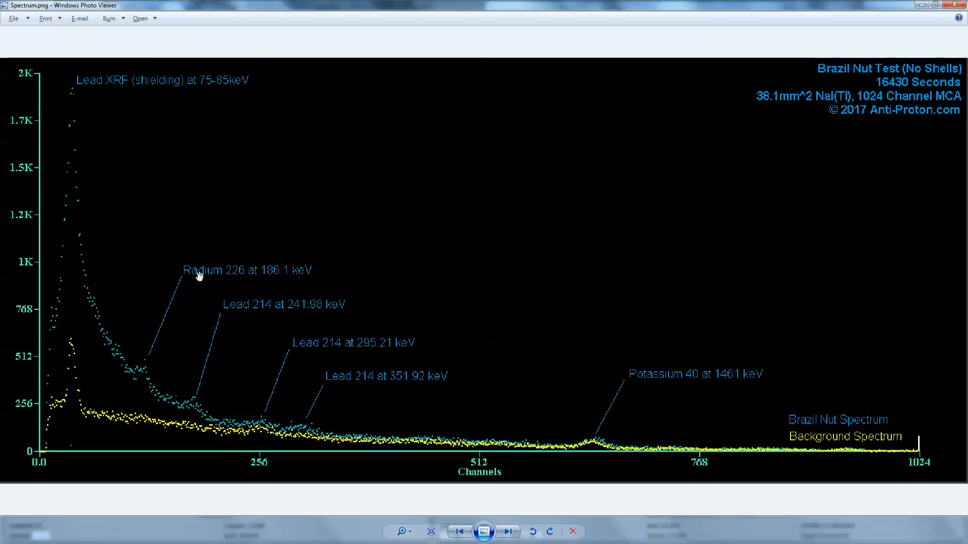
pyautogui.moveTo(280, 284)
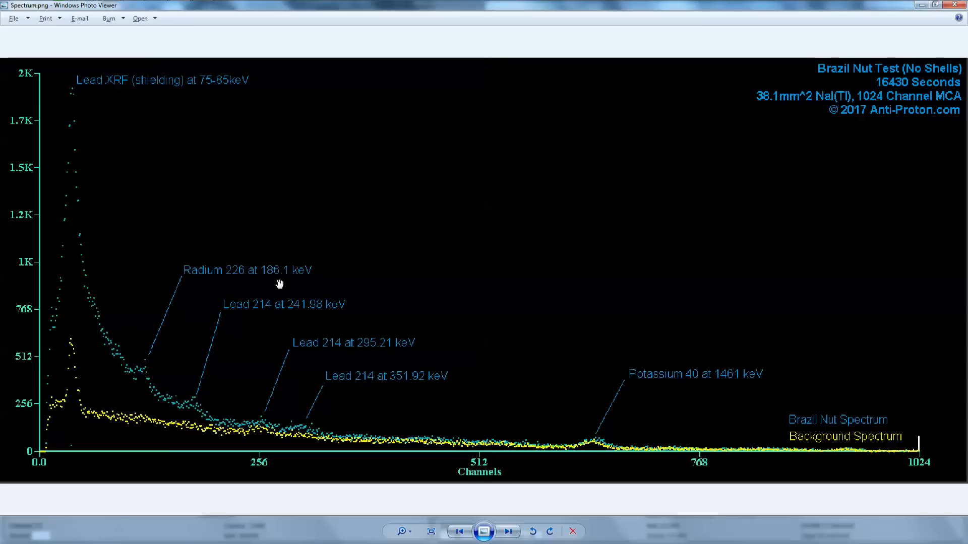
pyautogui.moveTo(171, 277)
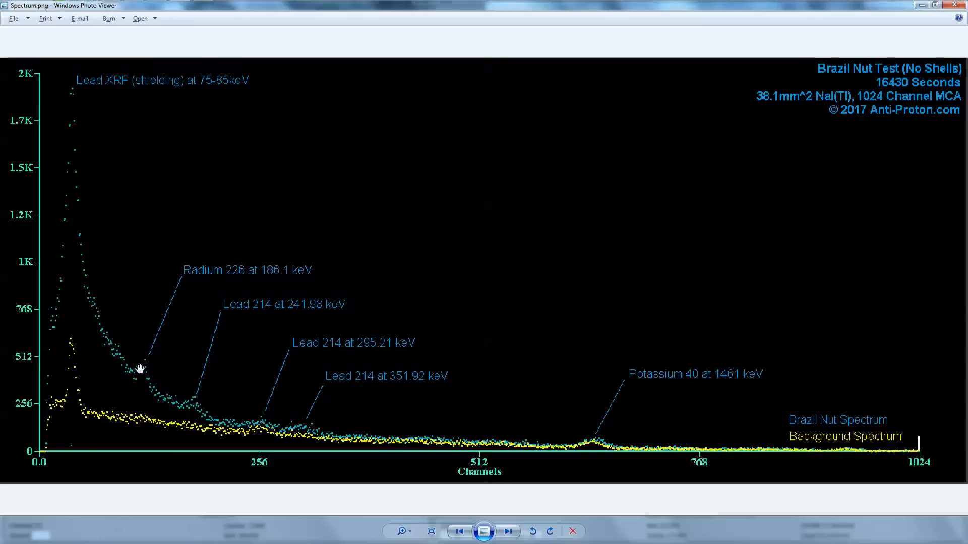
pyautogui.moveTo(200, 404)
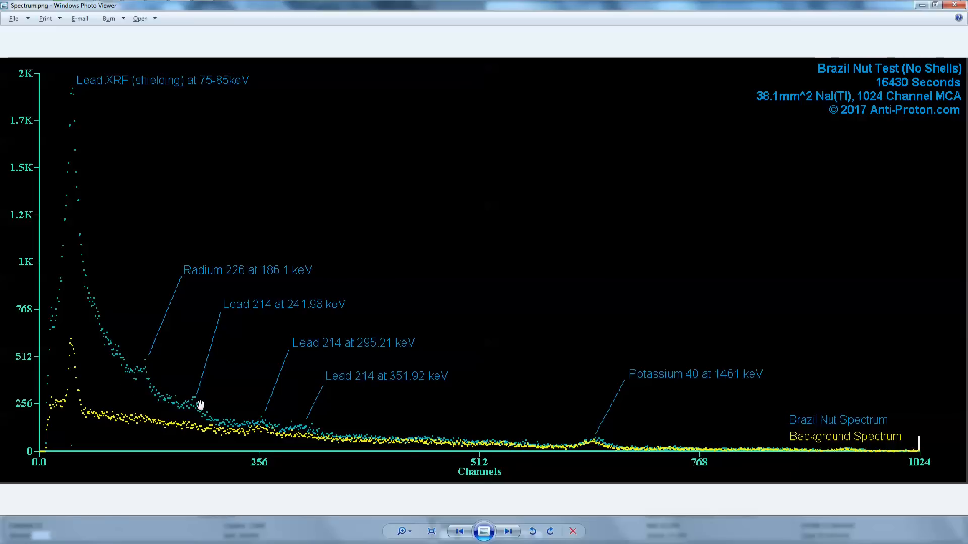
pyautogui.moveTo(215, 320)
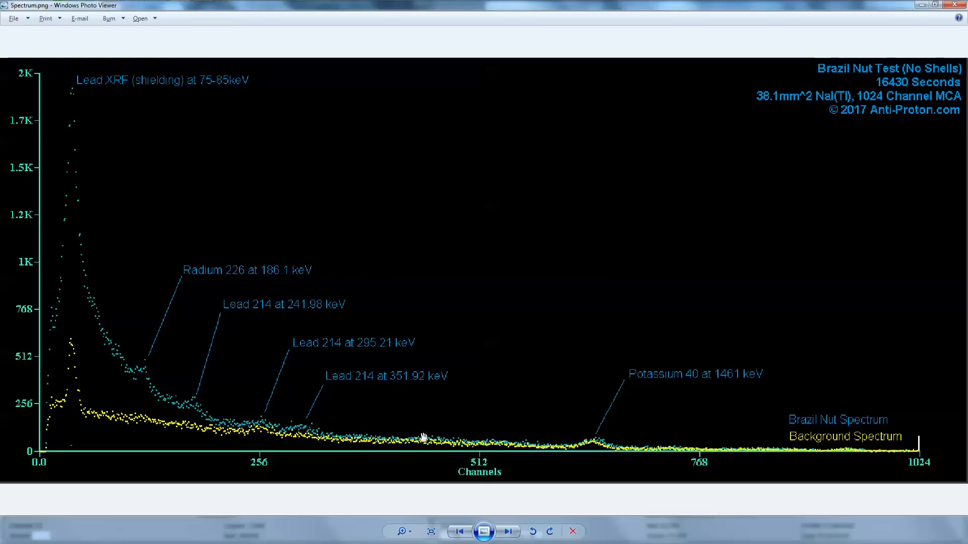
pyautogui.moveTo(435, 440)
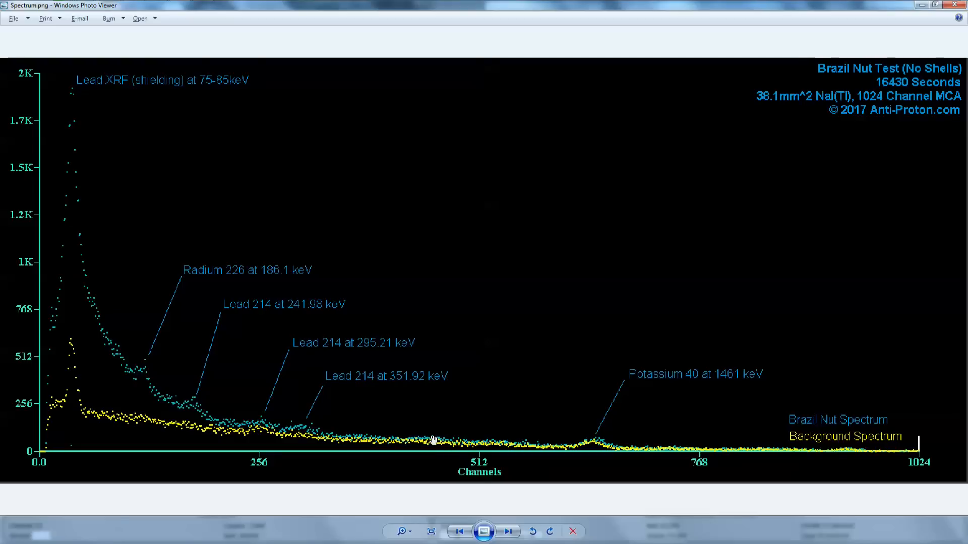
pyautogui.moveTo(431, 434)
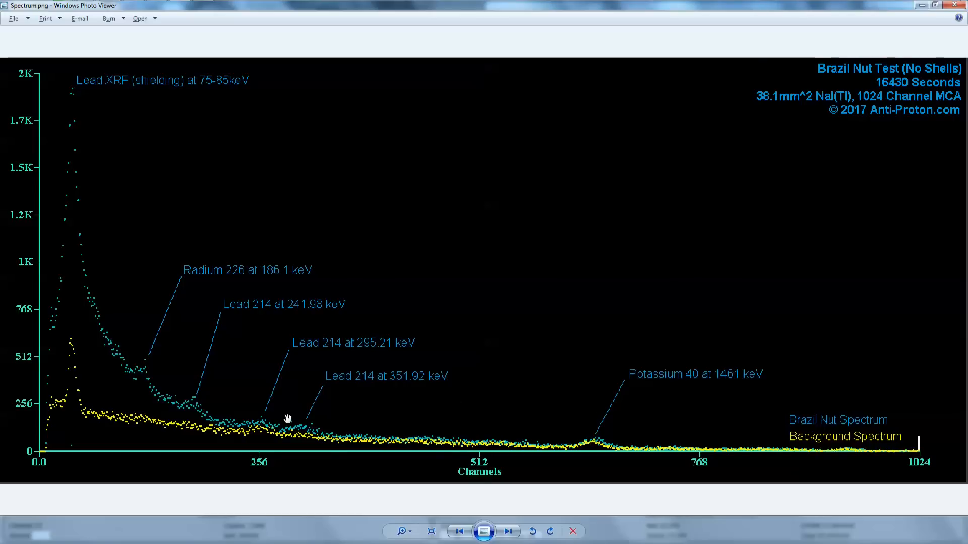
pyautogui.moveTo(314, 422)
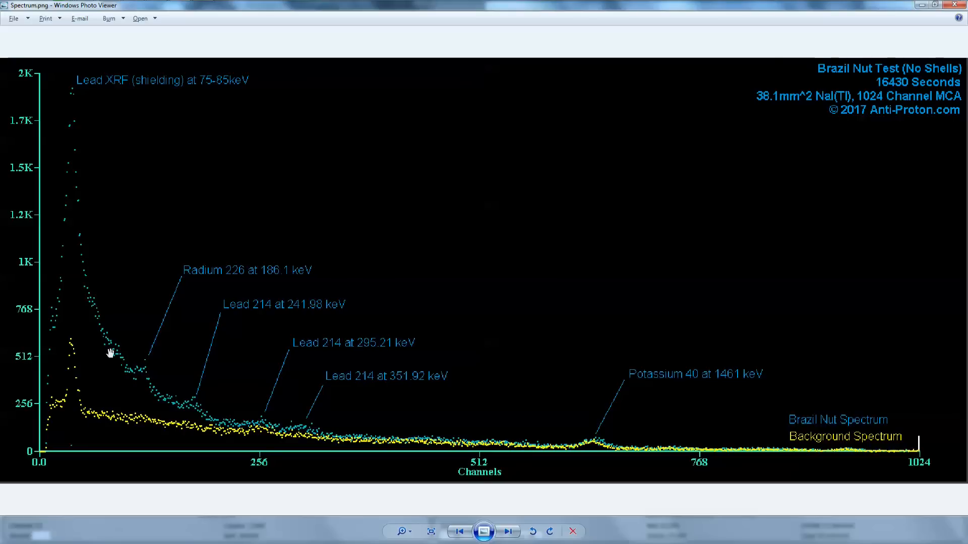
pyautogui.moveTo(213, 275)
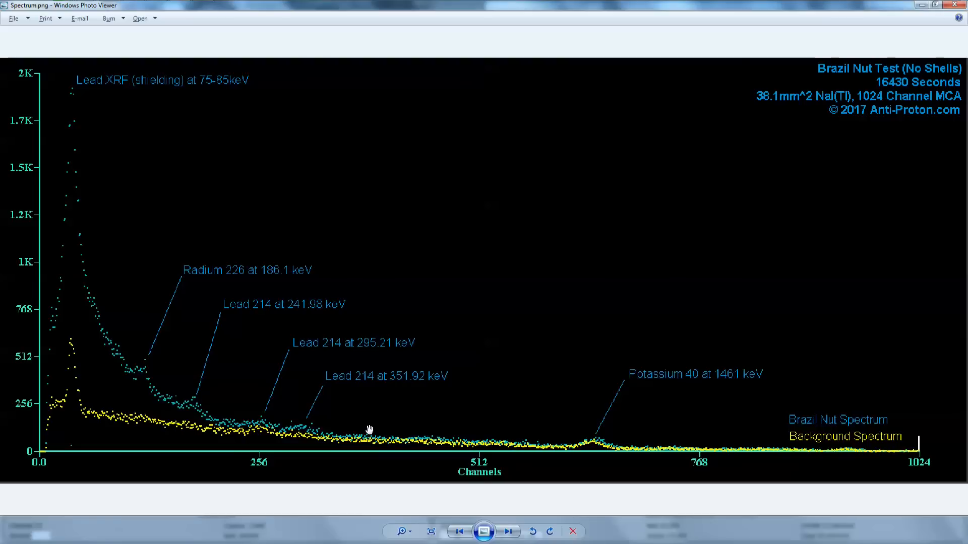
pyautogui.moveTo(279, 419)
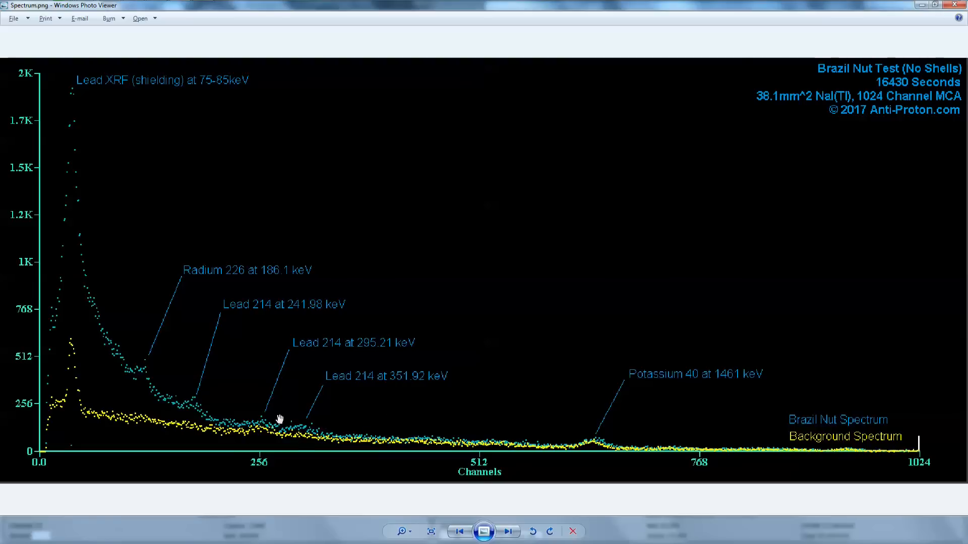
pyautogui.moveTo(214, 398)
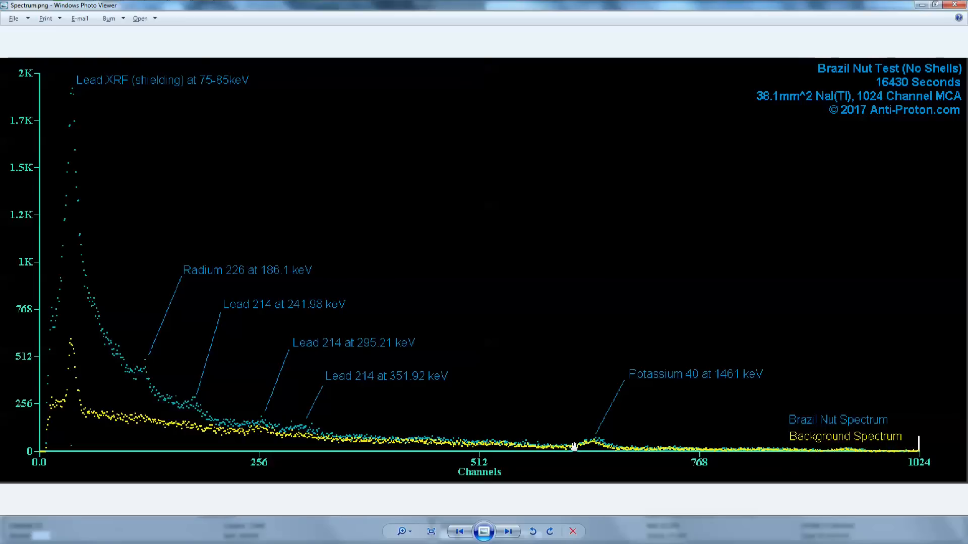
pyautogui.moveTo(576, 440)
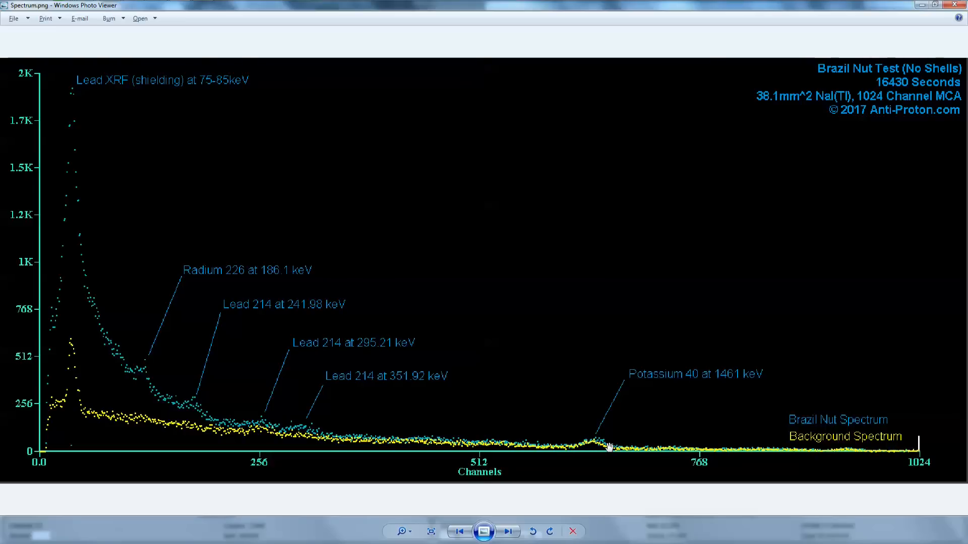
pyautogui.moveTo(596, 451)
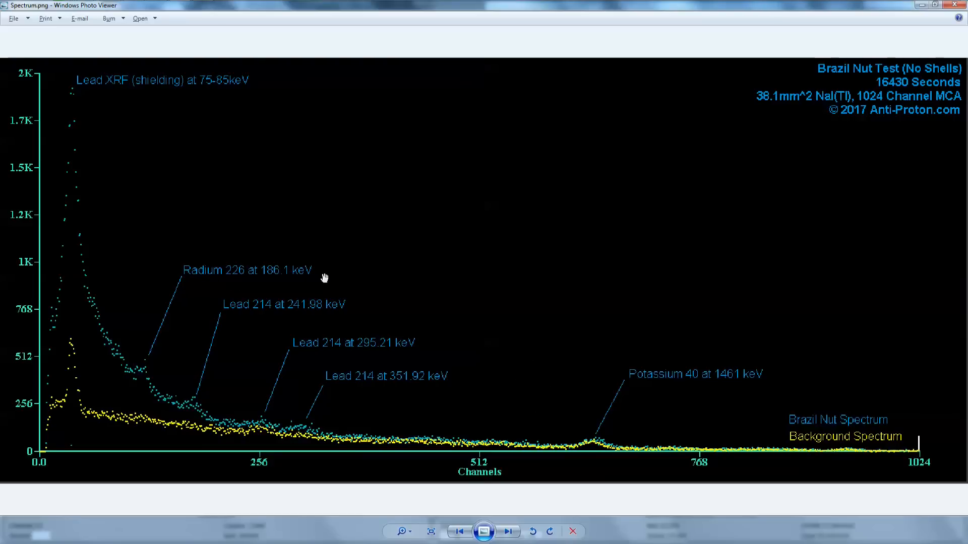
pyautogui.moveTo(366, 424)
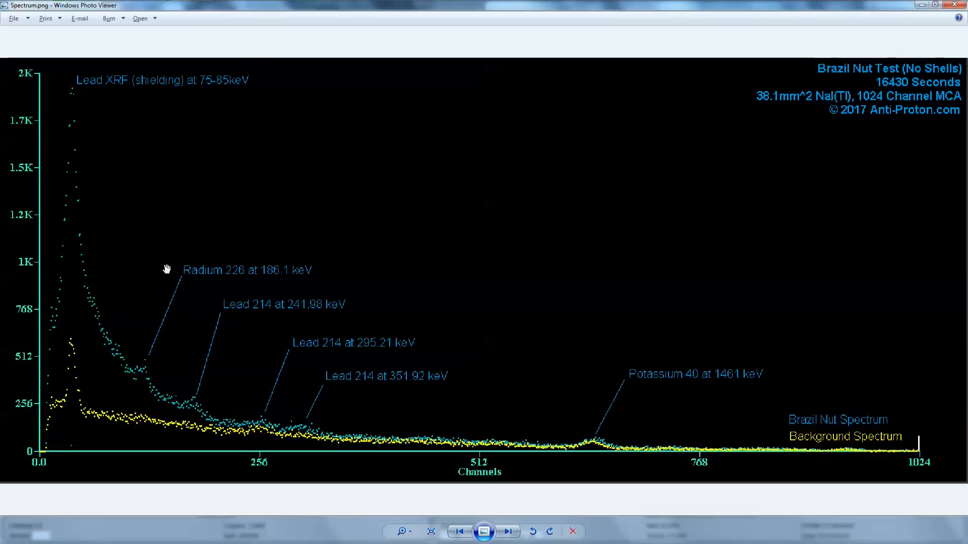
pyautogui.moveTo(196, 256)
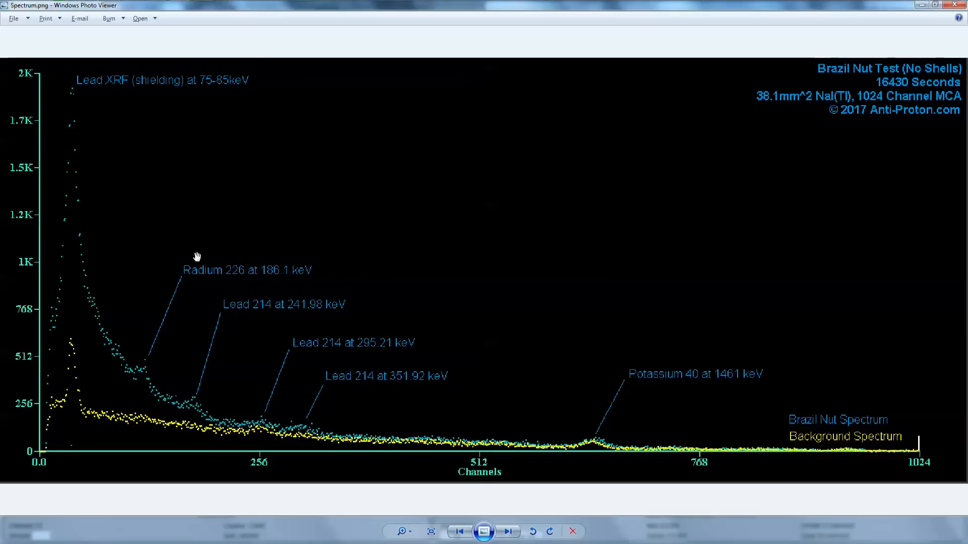
pyautogui.moveTo(120, 355)
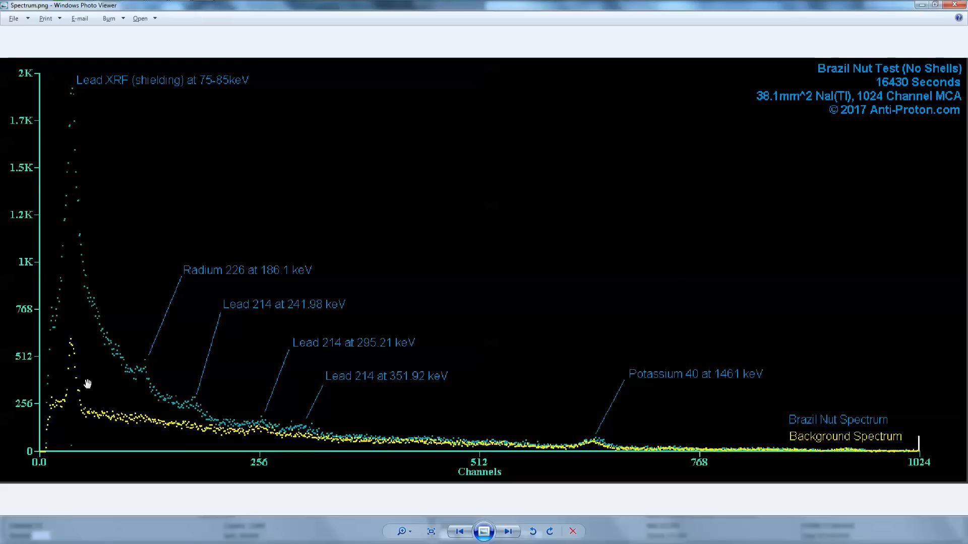
pyautogui.moveTo(296, 405)
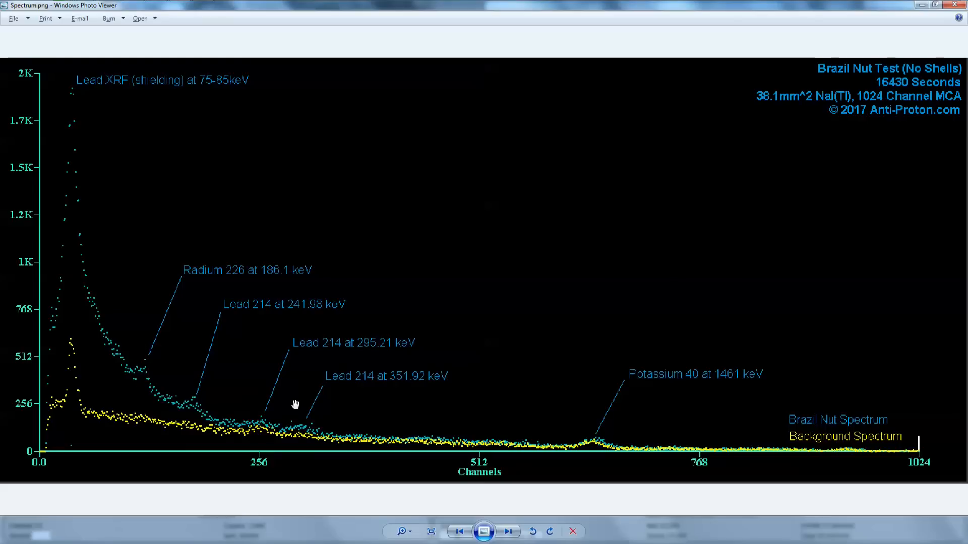
pyautogui.moveTo(587, 441)
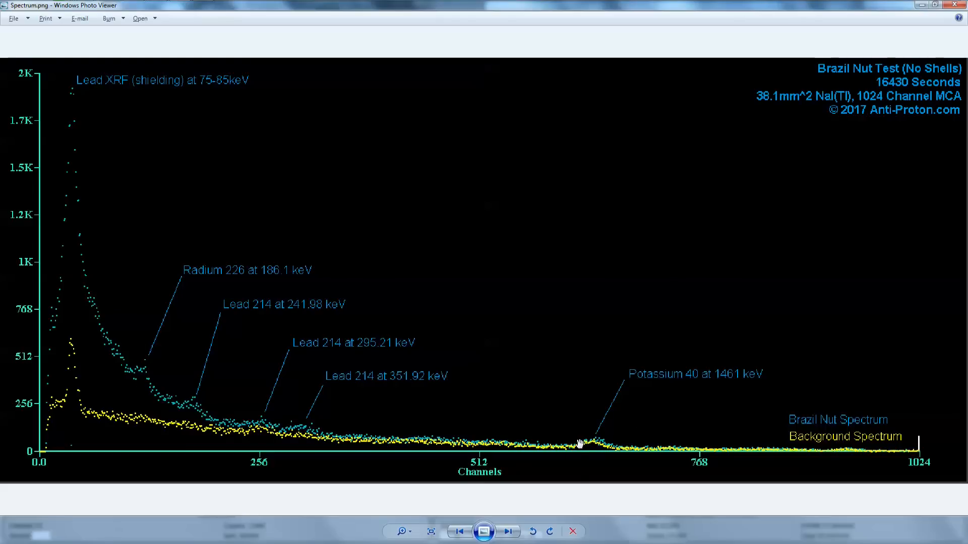
pyautogui.moveTo(558, 437)
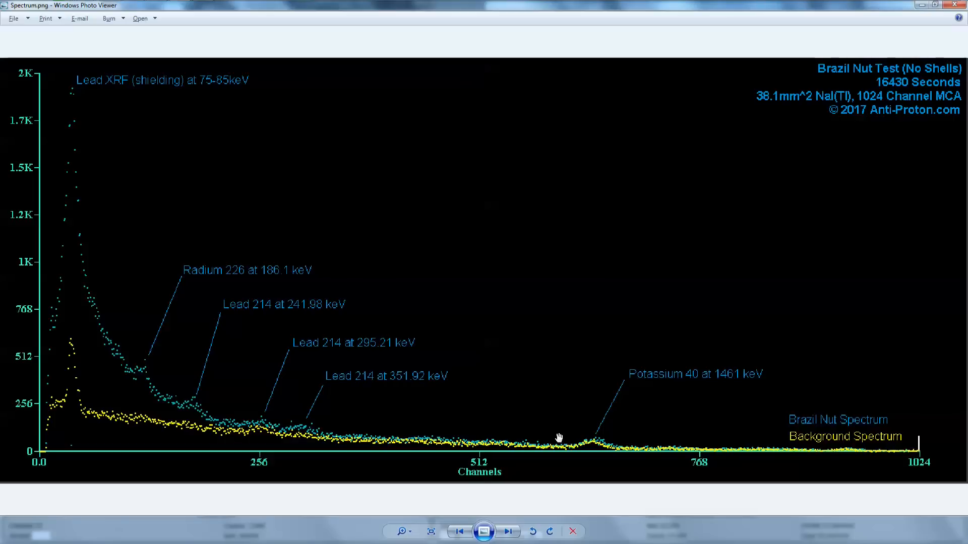
pyautogui.moveTo(523, 436)
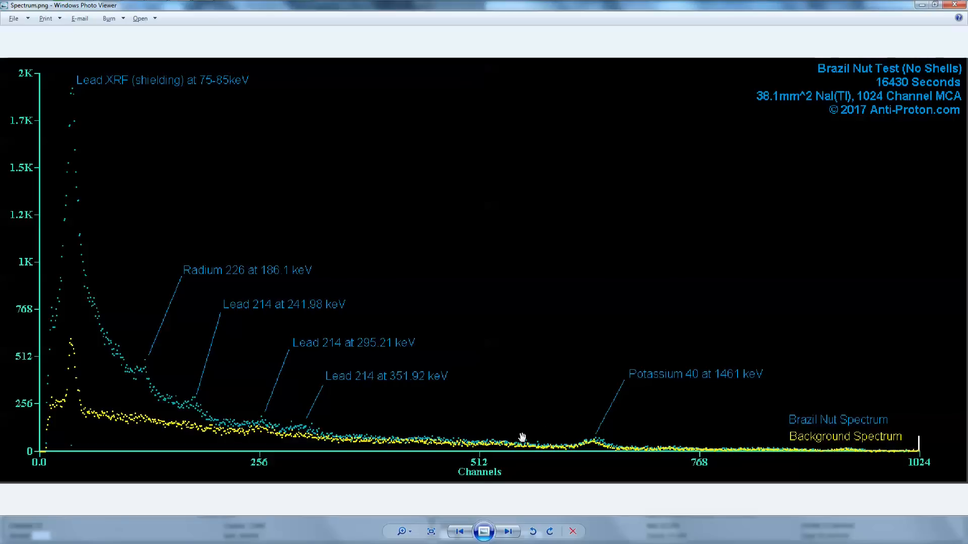
pyautogui.moveTo(517, 448)
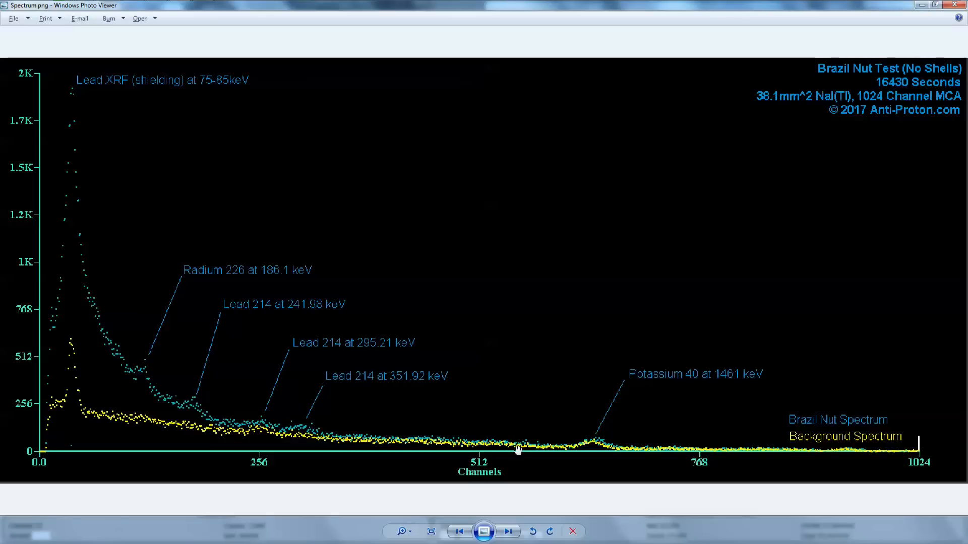